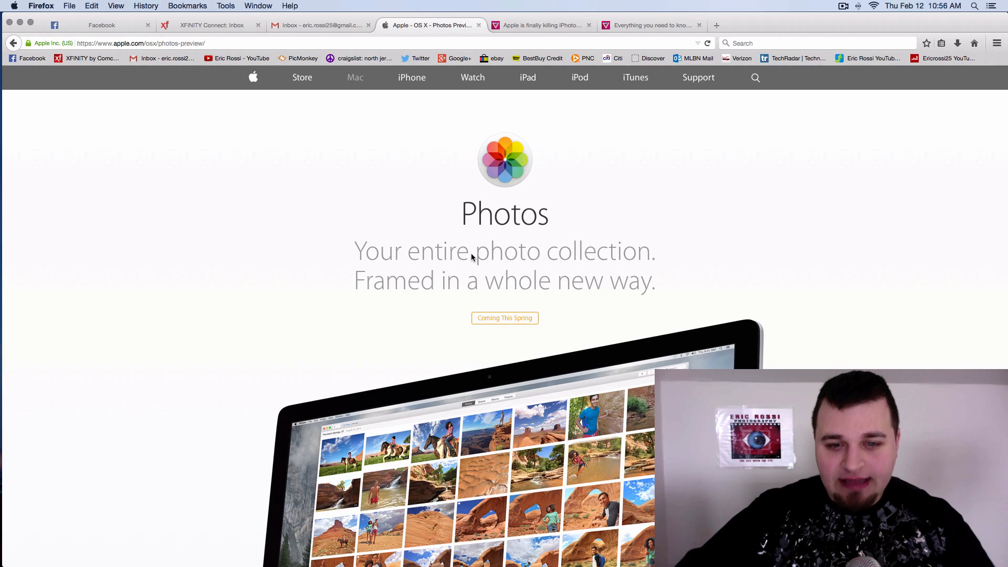
mouse_move(477, 258)
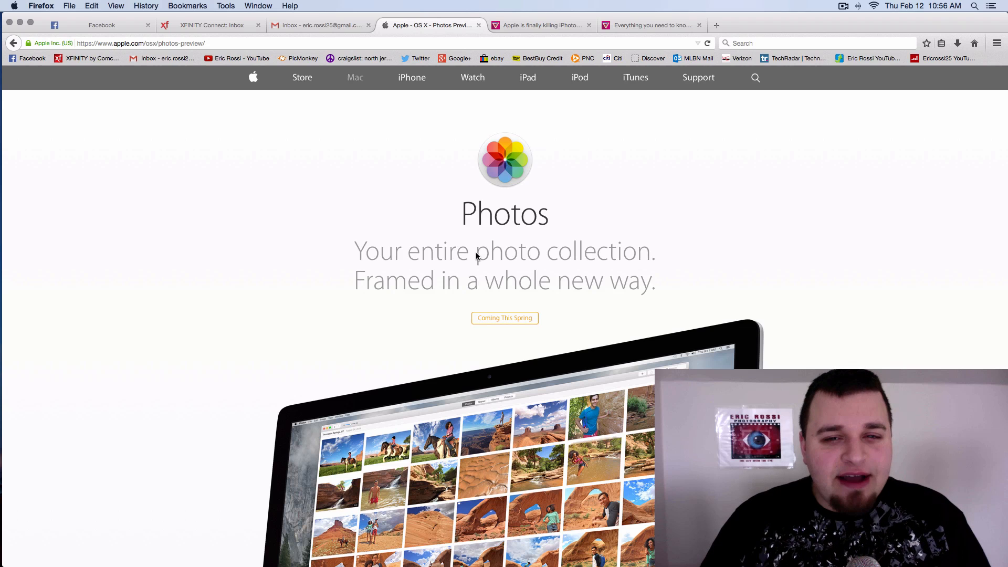
- Scroll down past the device images and Moments section to the powerful editing tools section
scroll(down, 3)
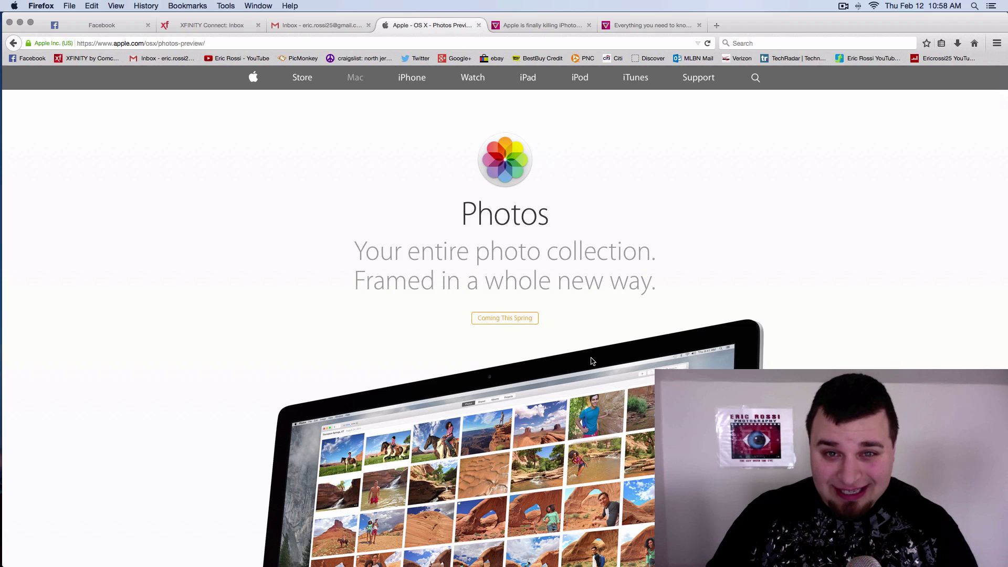
scroll(down, 3)
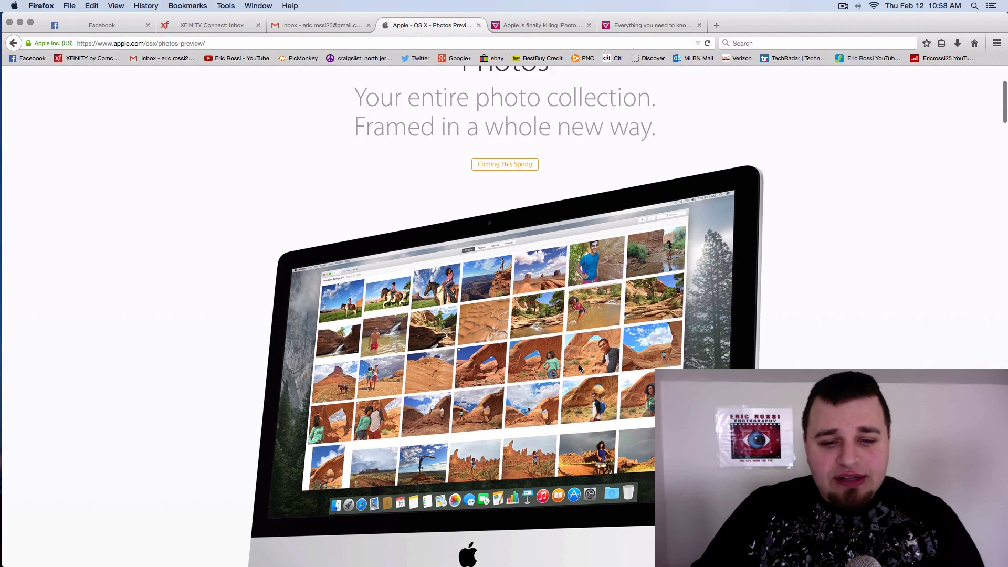
scroll(down, 3)
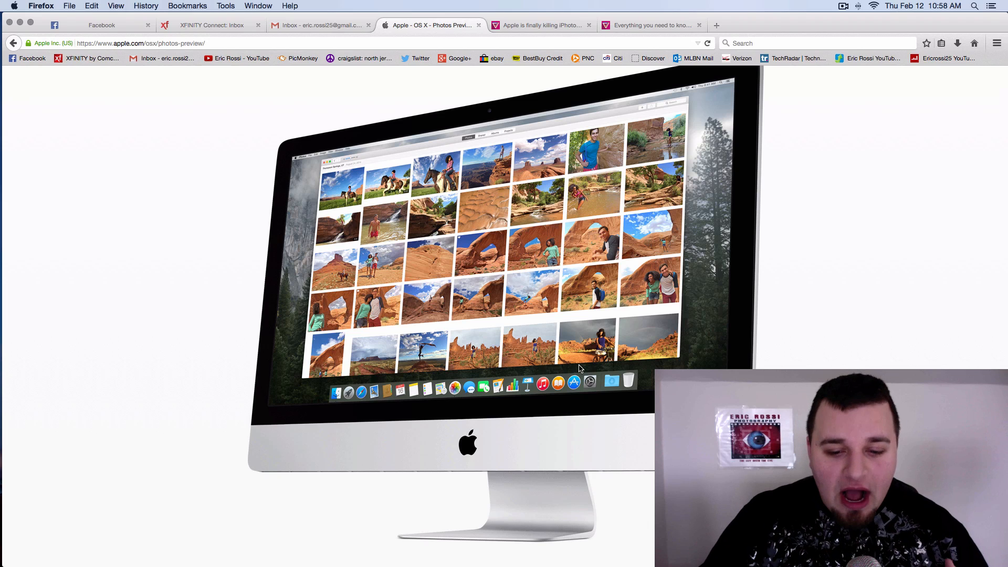
scroll(down, 3)
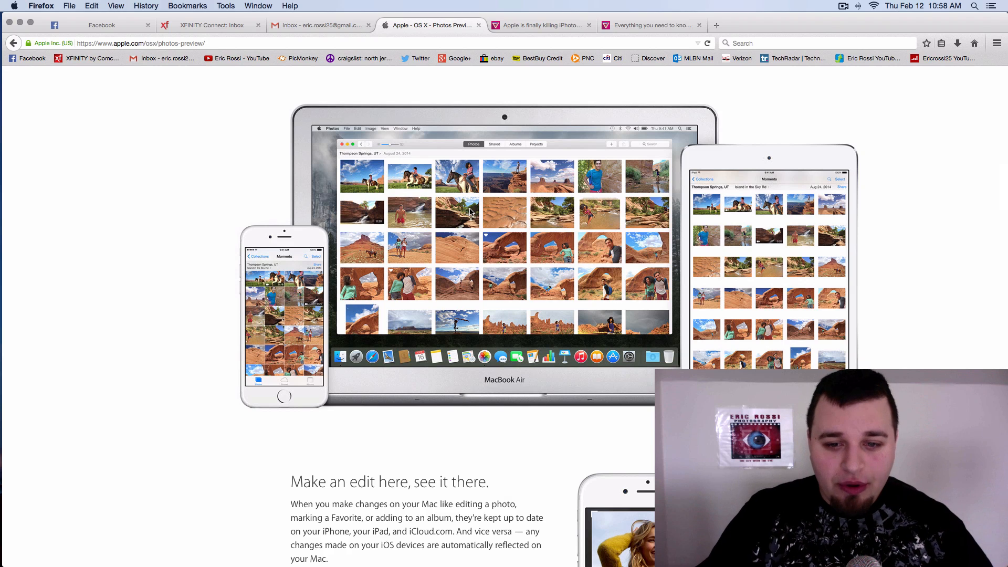
scroll(down, 3)
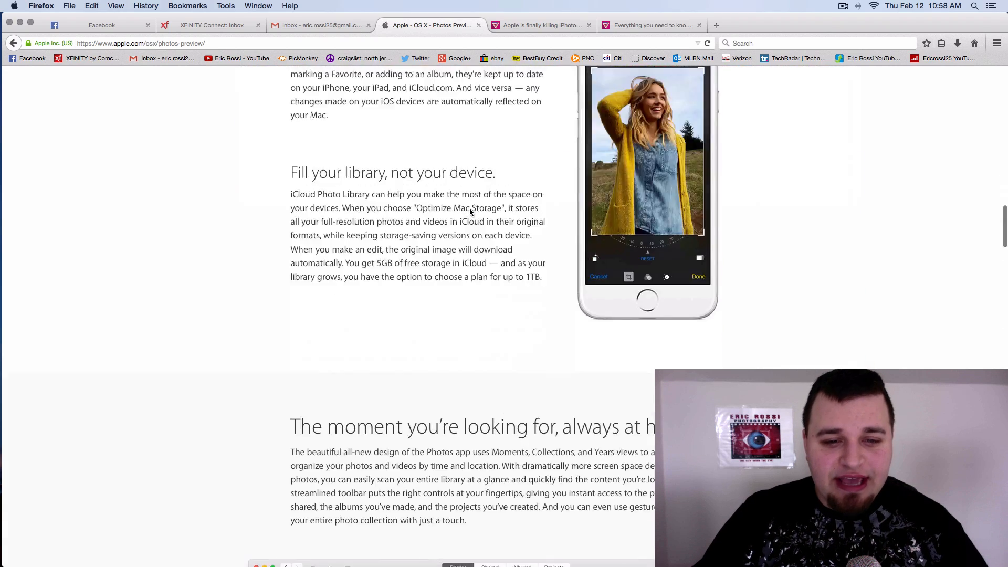
scroll(down, 3)
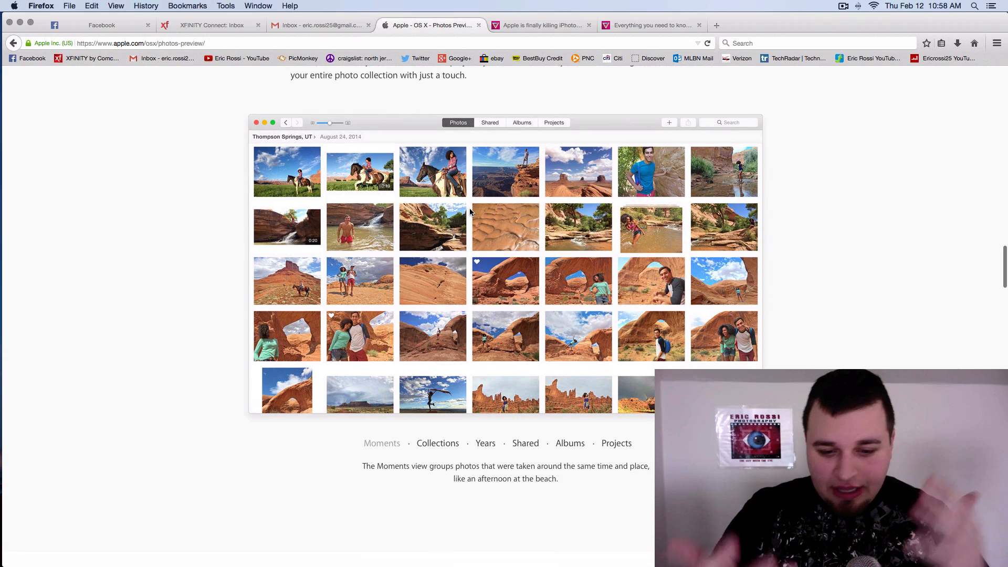
scroll(down, 3)
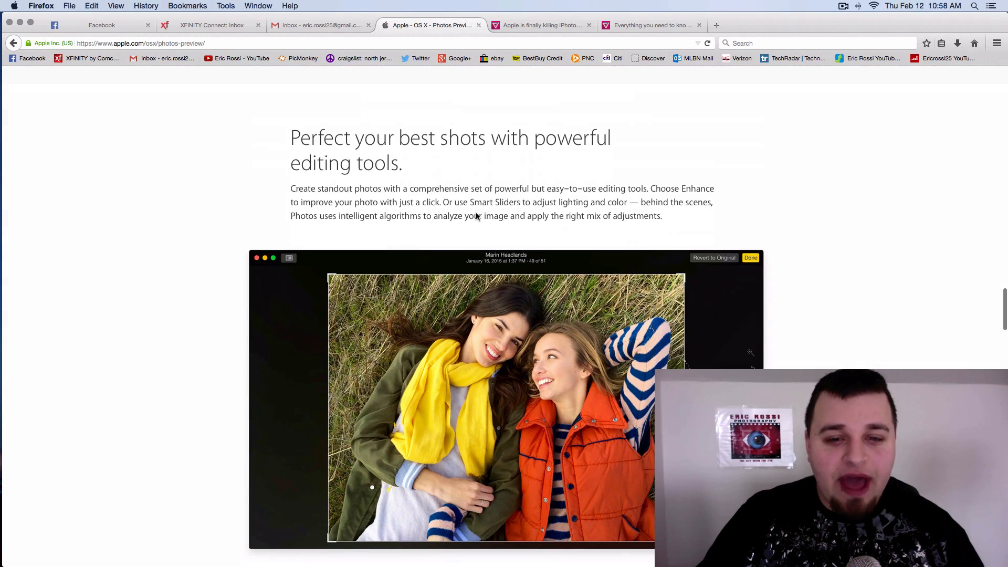
scroll(down, 3)
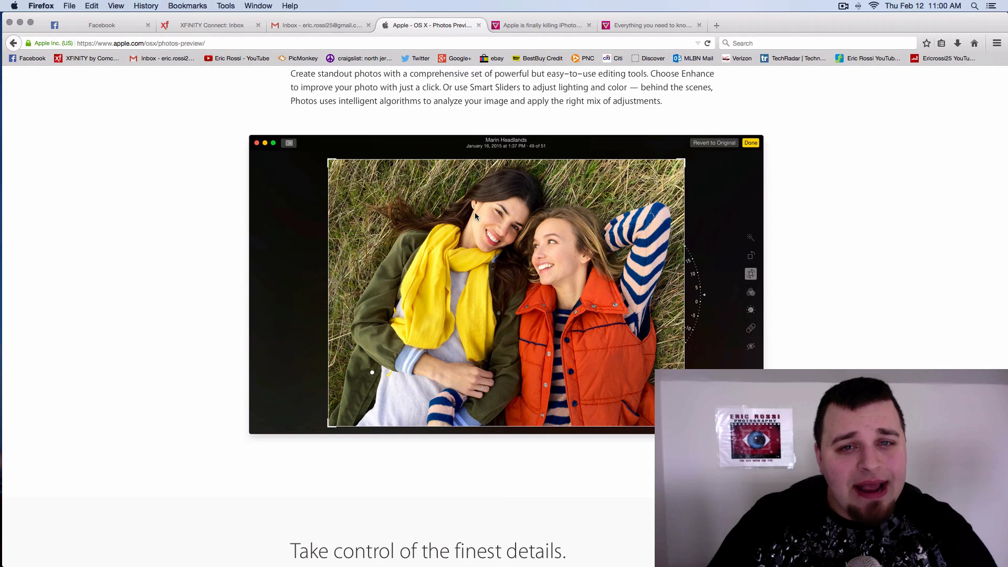
mouse_move(507, 235)
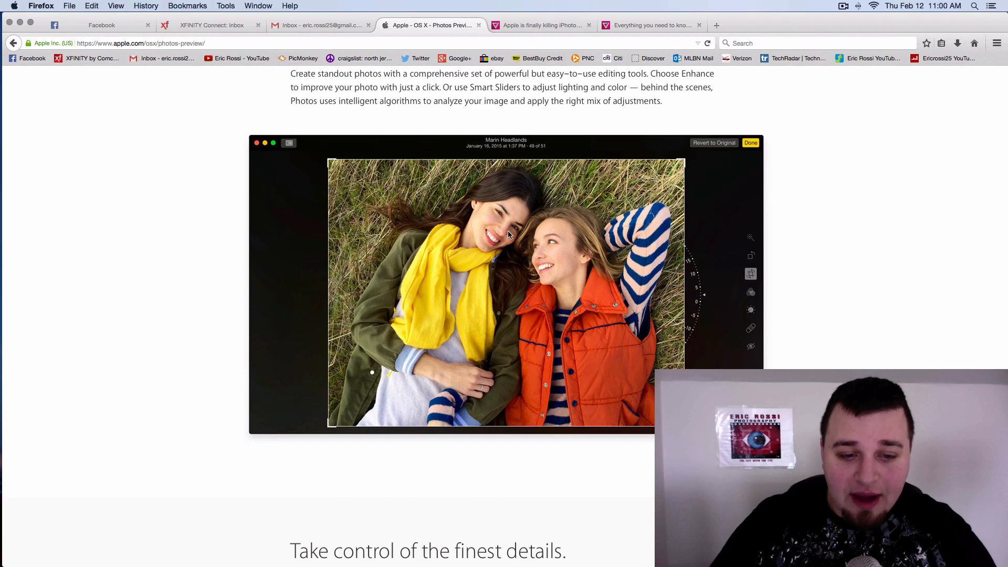
- Scroll down to the one-click editing demo with the two women in the grass
scroll(down, 3)
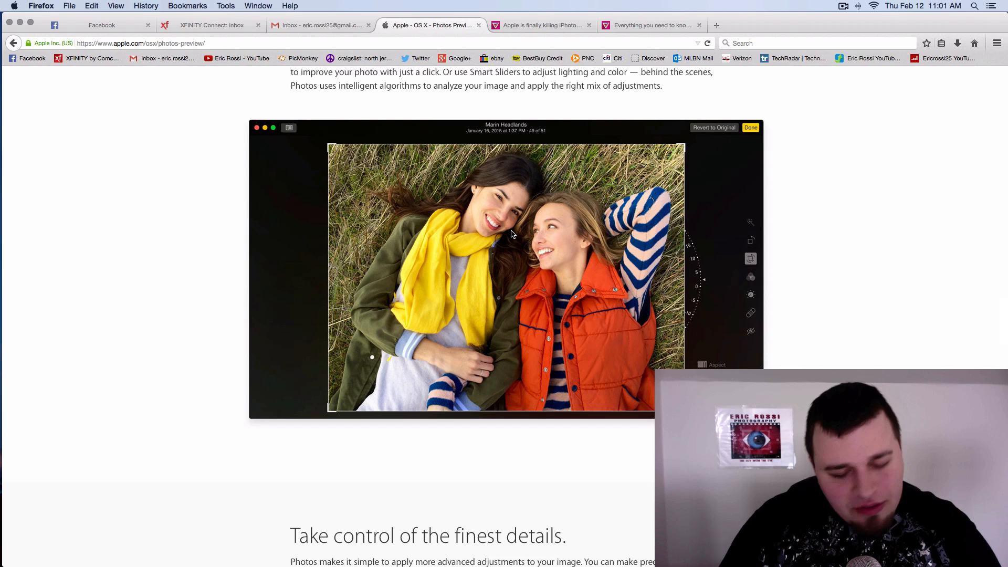
- Scroll to the advanced adjustments demo and switch it to the Color tools
scroll(down, 3)
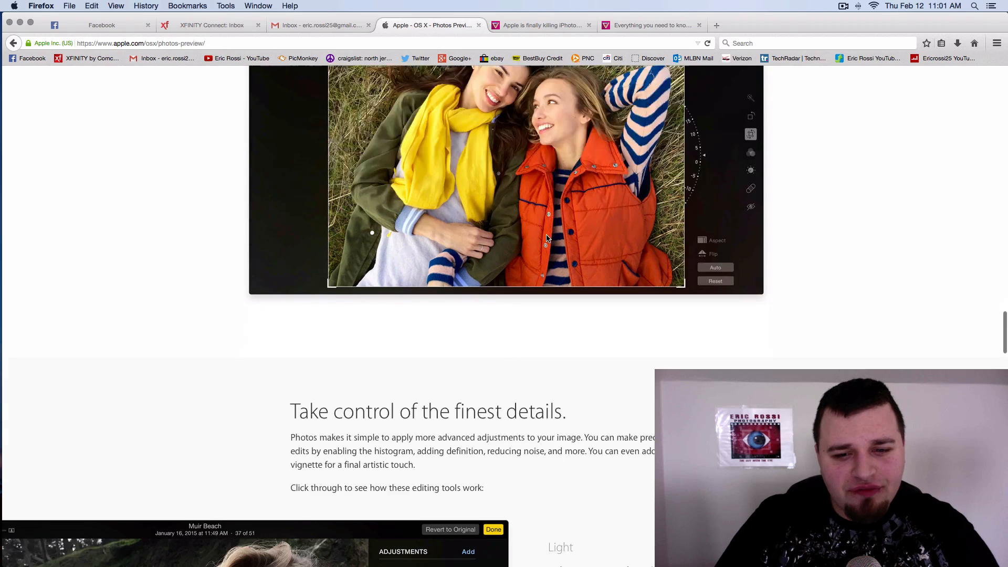
scroll(down, 3)
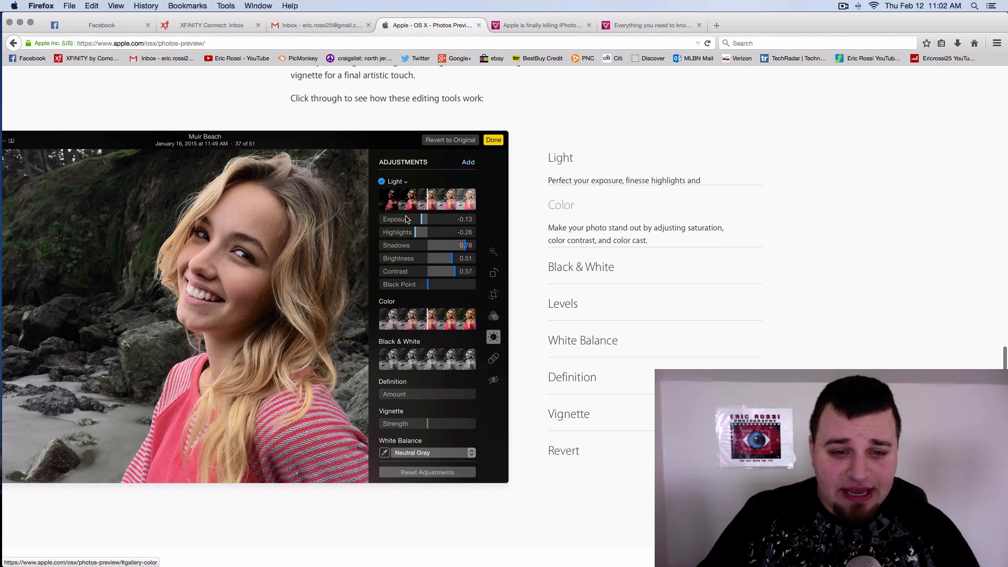
click(395, 222)
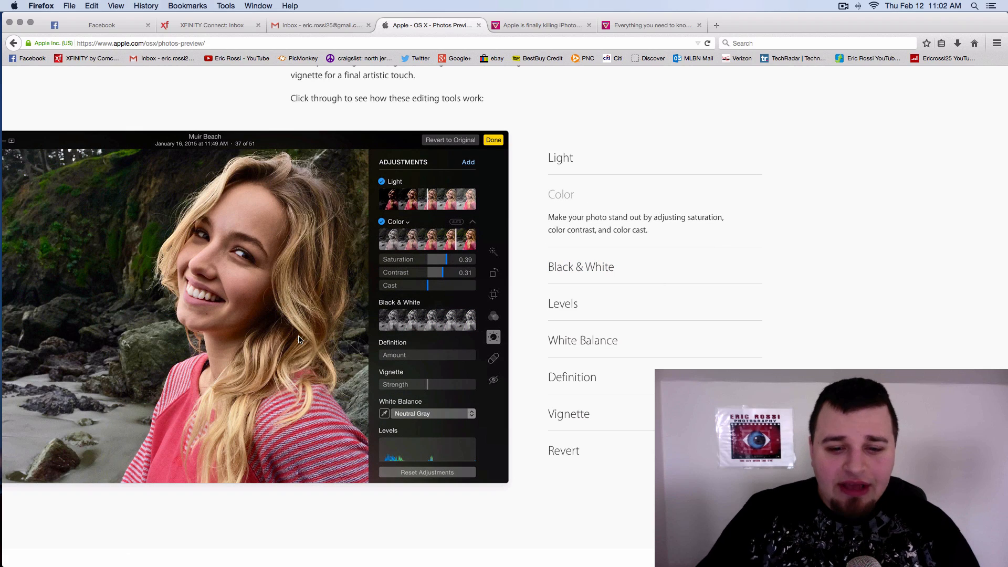
mouse_move(474, 362)
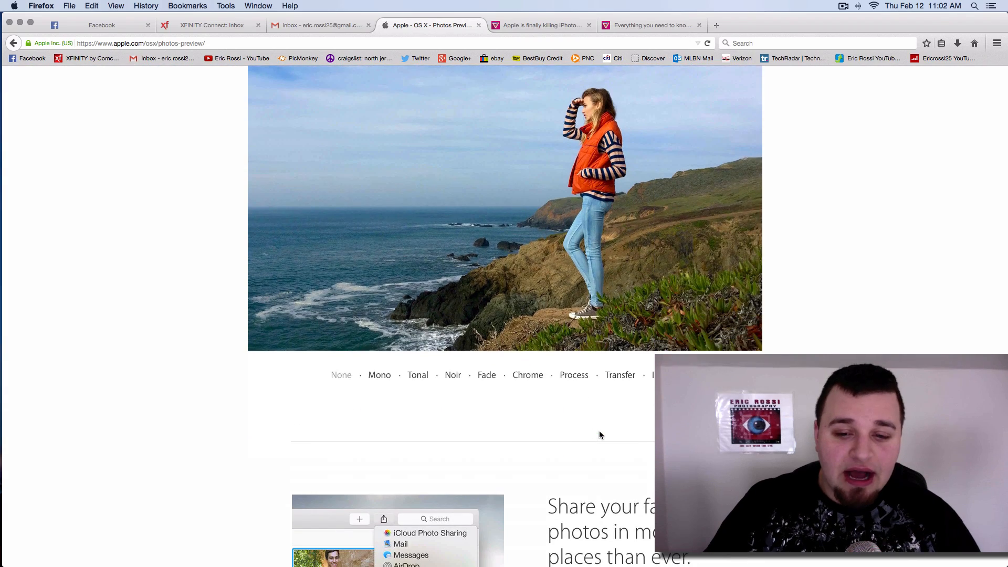
- Scroll down to the sharing section with the share-to-Facebook screenshot
scroll(down, 3)
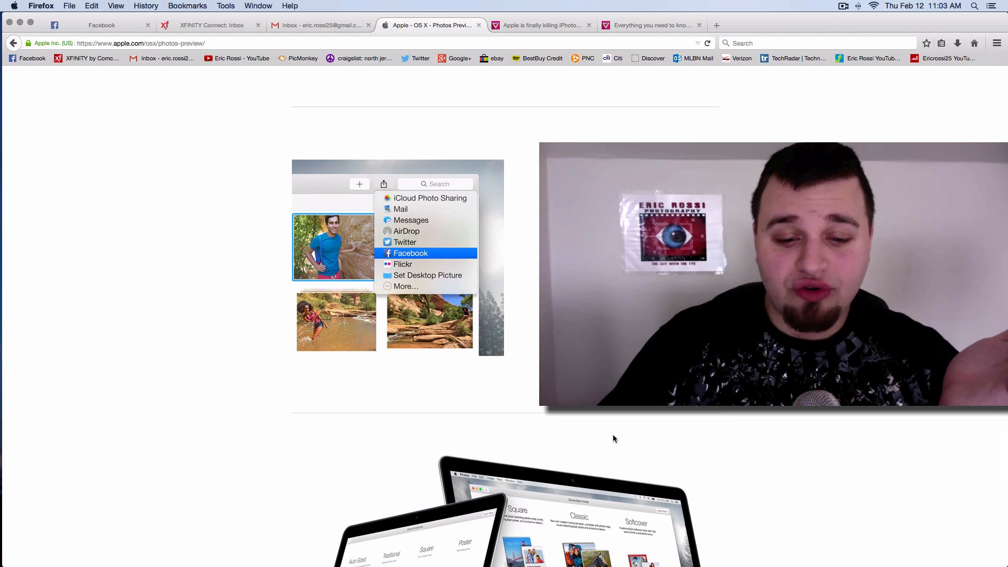
- Scroll down to the professional-quality photo books section and the site footer
scroll(down, 3)
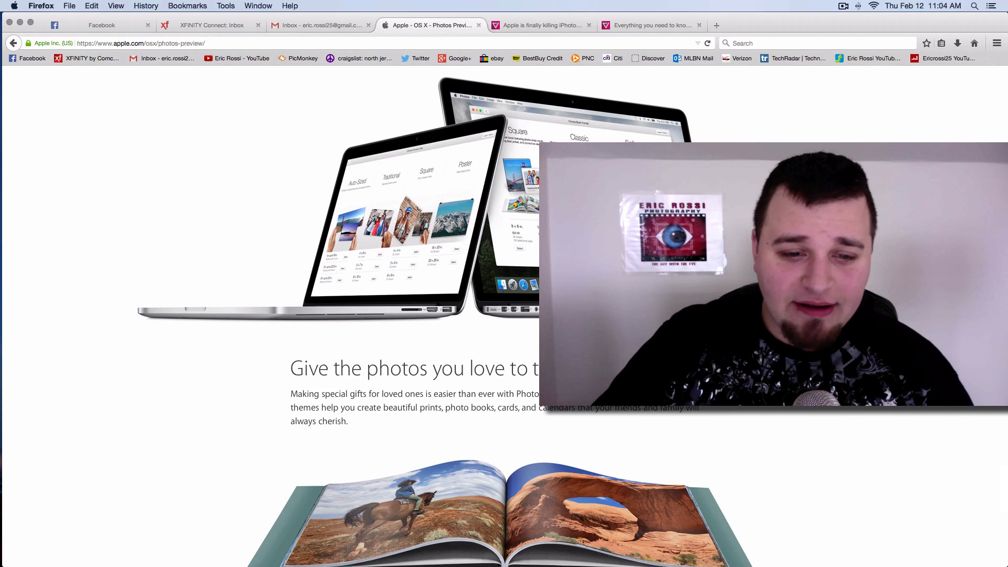
scroll(down, 3)
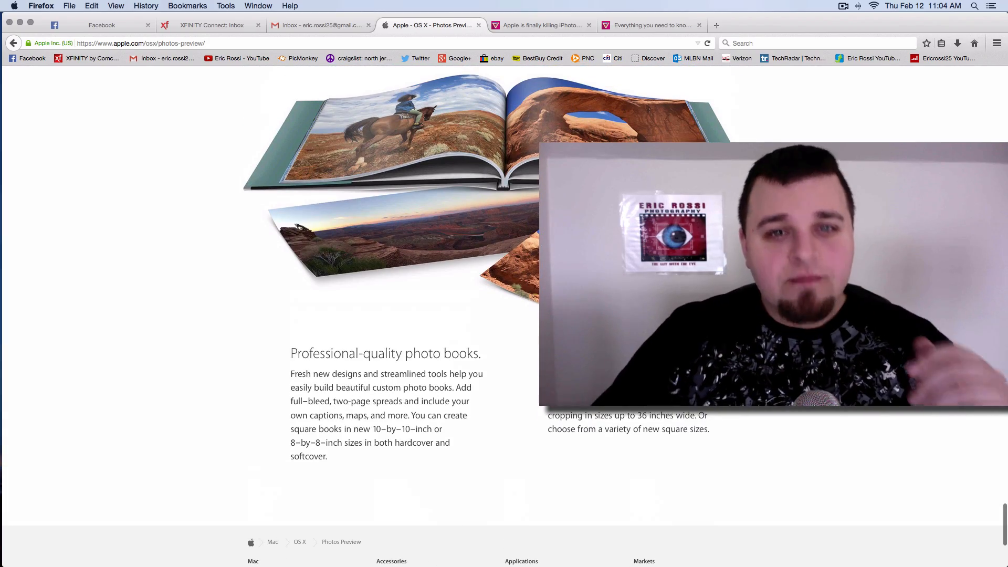
- Scroll back up to the Photos heading and photo-grid hero image at the top
scroll(down, 3)
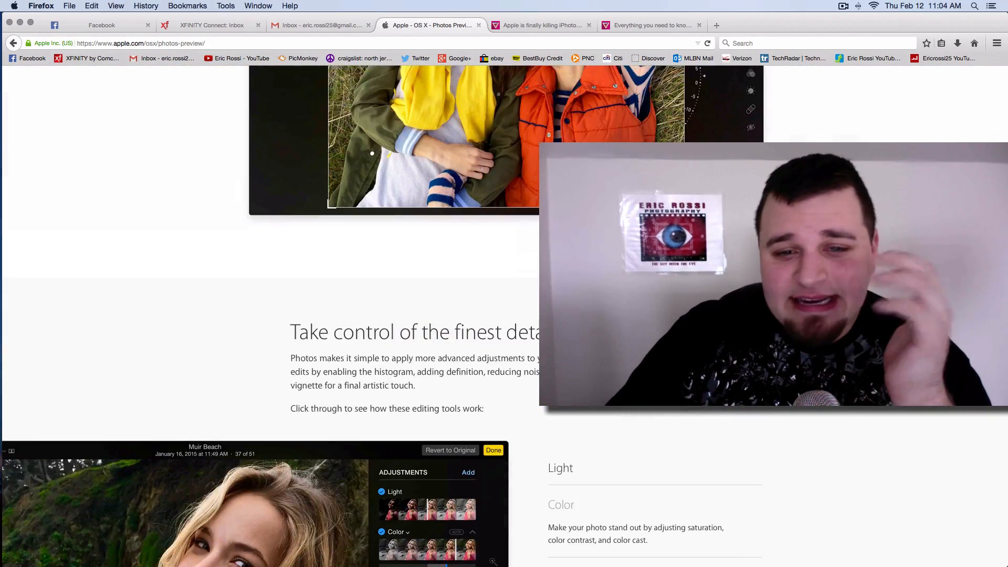
scroll(up, 3)
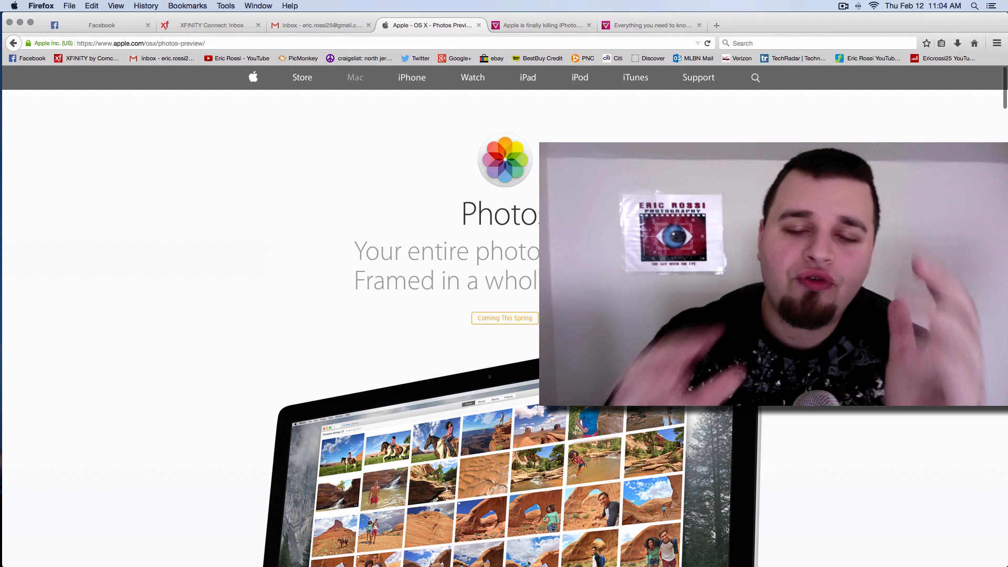